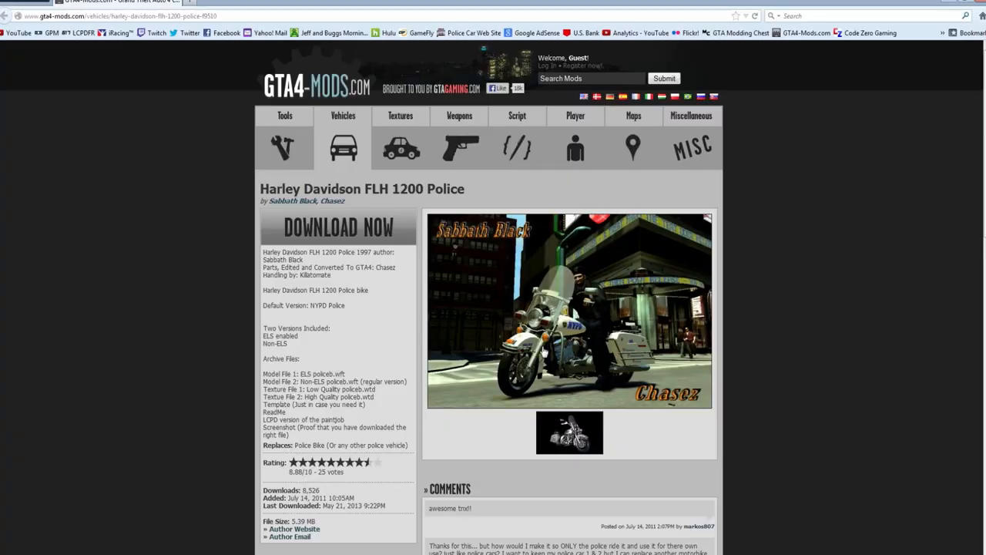
pyautogui.moveTo(891, 204)
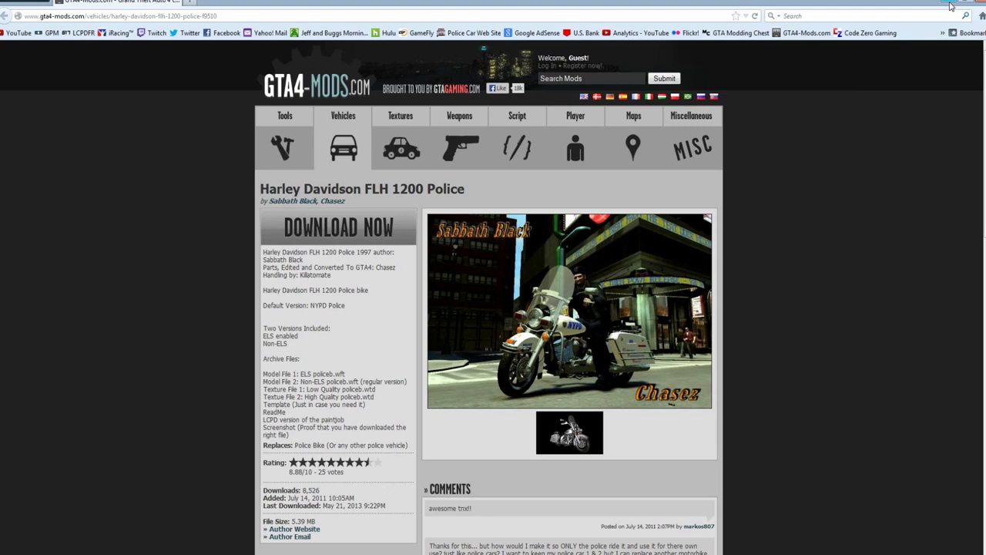
pyautogui.moveTo(793, 301)
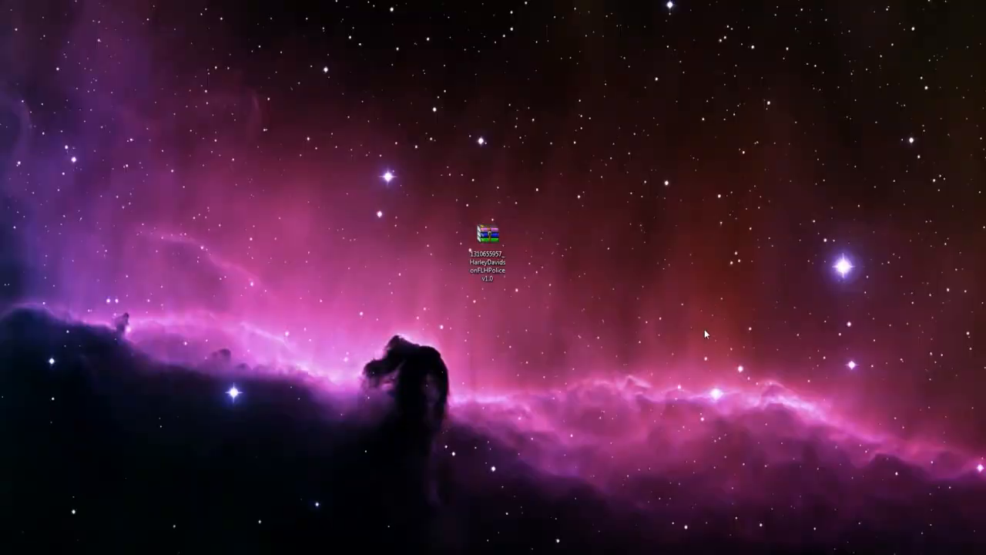
# Extract the bike archive to a desktop folder, view its WFT/WTD contents, then close it
pyautogui.click(486, 239)
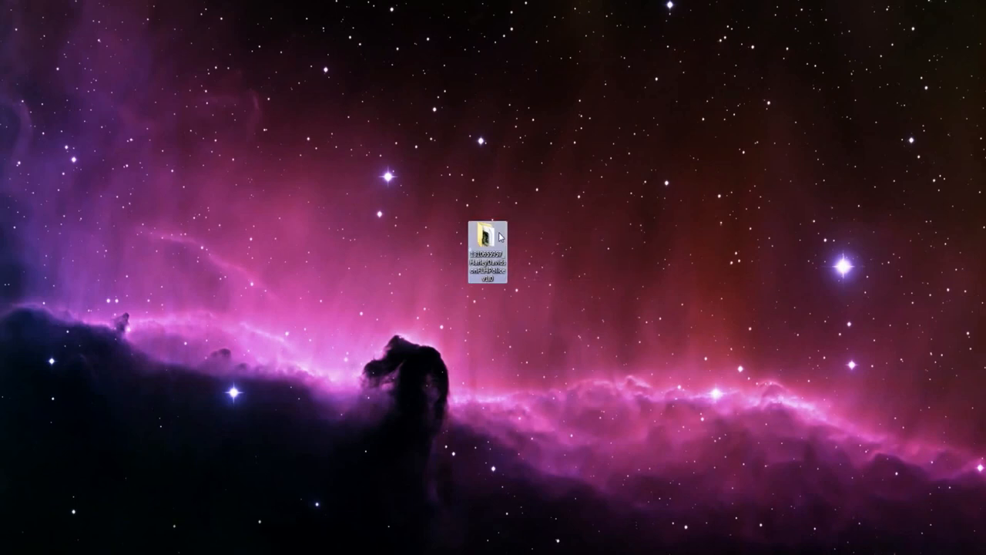
pyautogui.doubleClick(487, 234)
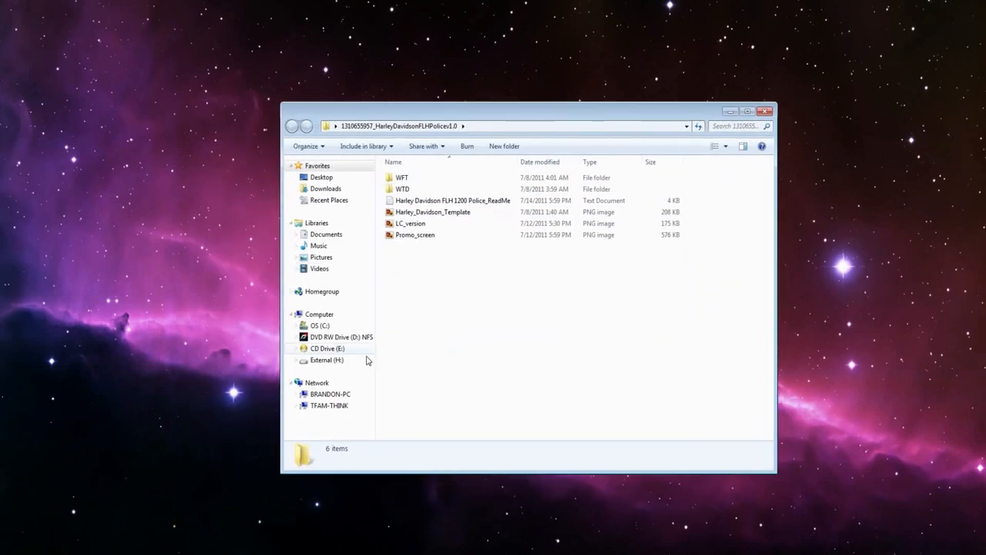
pyautogui.click(767, 111)
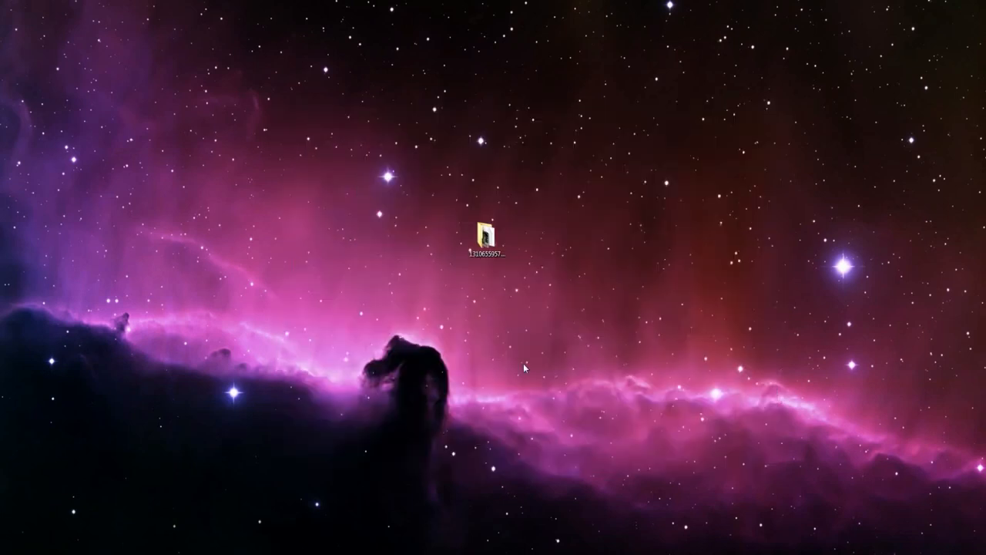
# Browse from Program Files (x86) through Downloads to the EFLC game folder shortcut
pyautogui.doubleClick(484, 231)
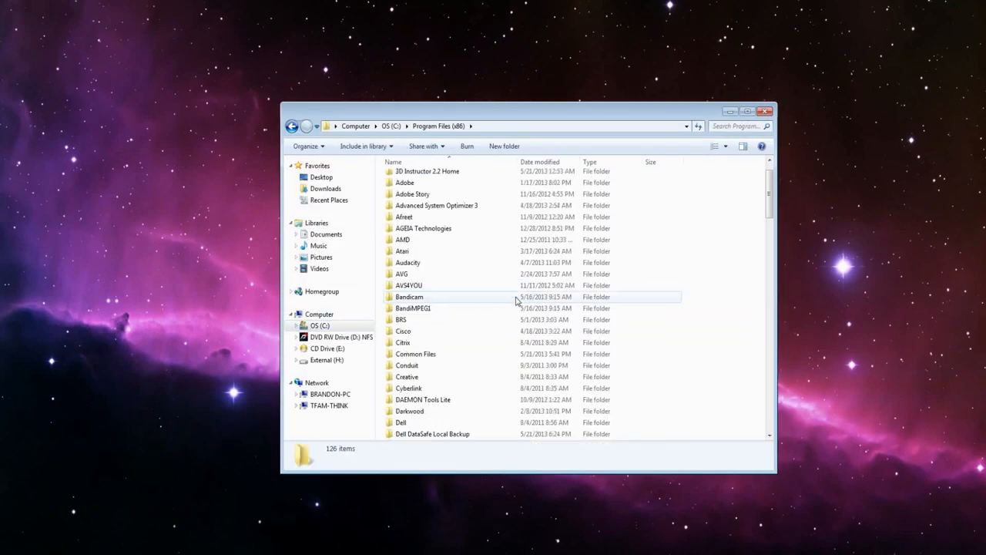
pyautogui.scroll(-3)
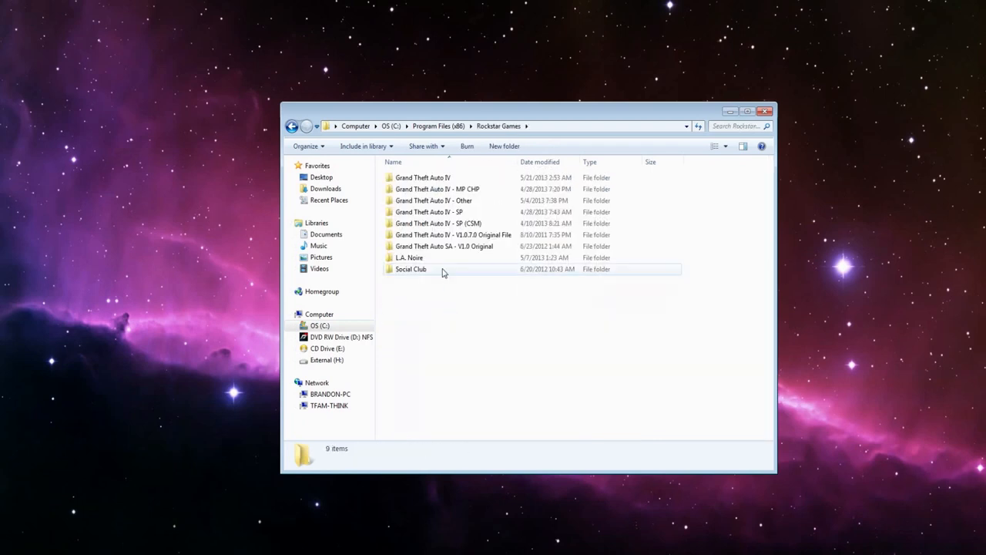
pyautogui.doubleClick(422, 177)
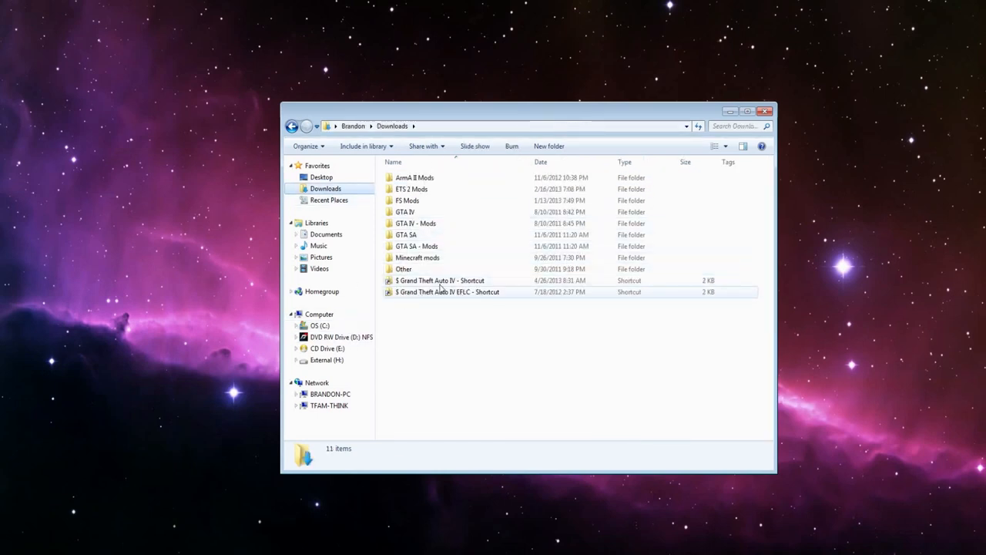
pyautogui.doubleClick(447, 292)
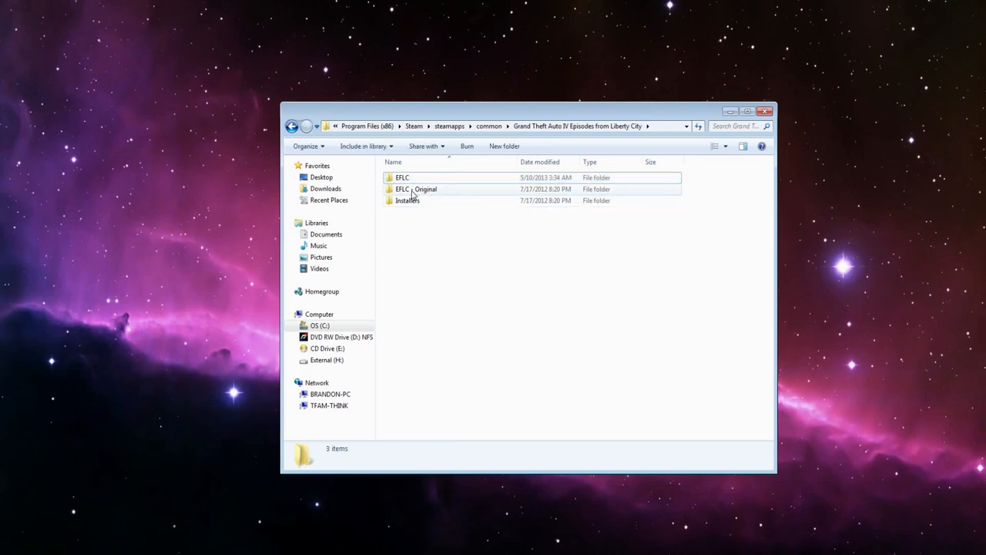
pyautogui.moveTo(437, 194)
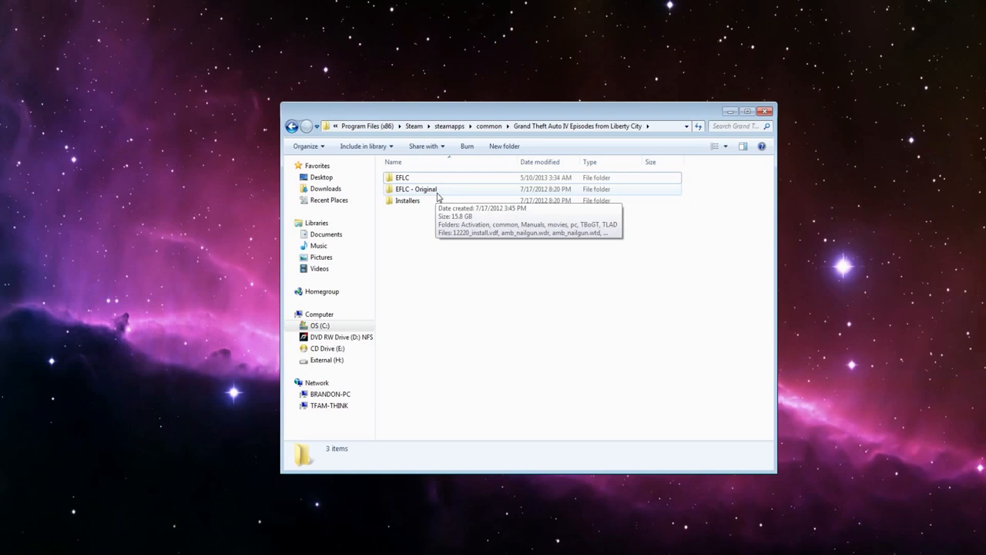
# Go into EFLC\common\data and open the vehicles.ide file in Notepad++
pyautogui.doubleClick(401, 177)
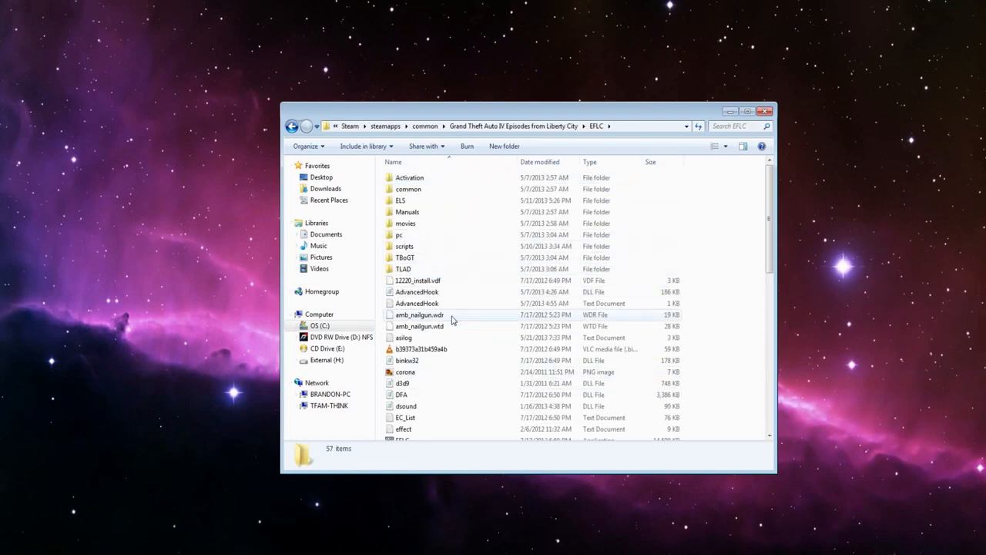
pyautogui.doubleClick(409, 188)
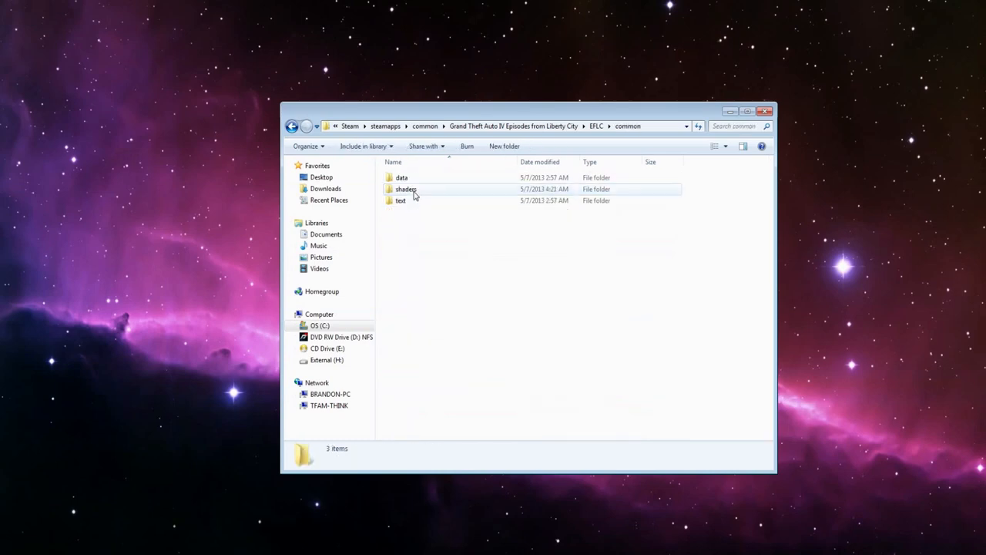
pyautogui.doubleClick(401, 178)
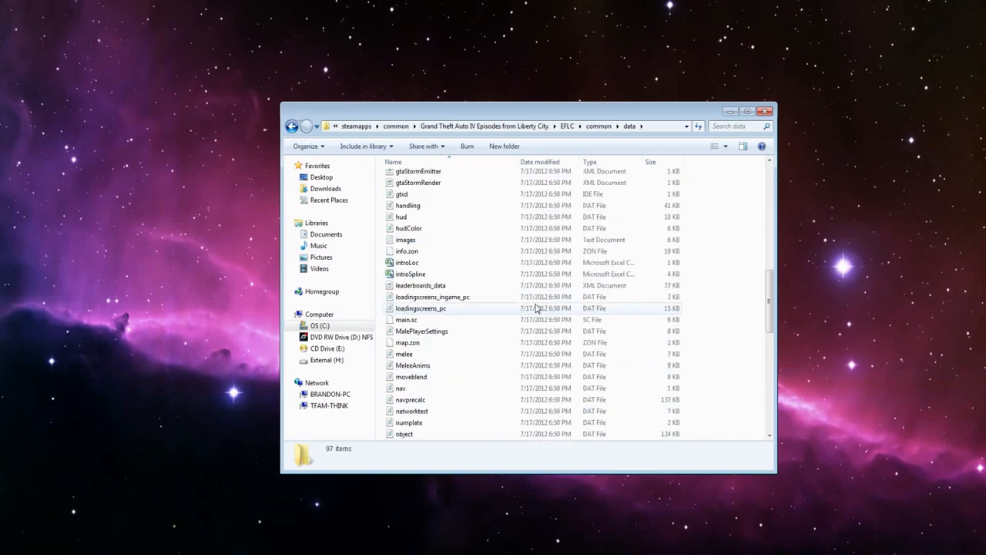
pyautogui.scroll(-3)
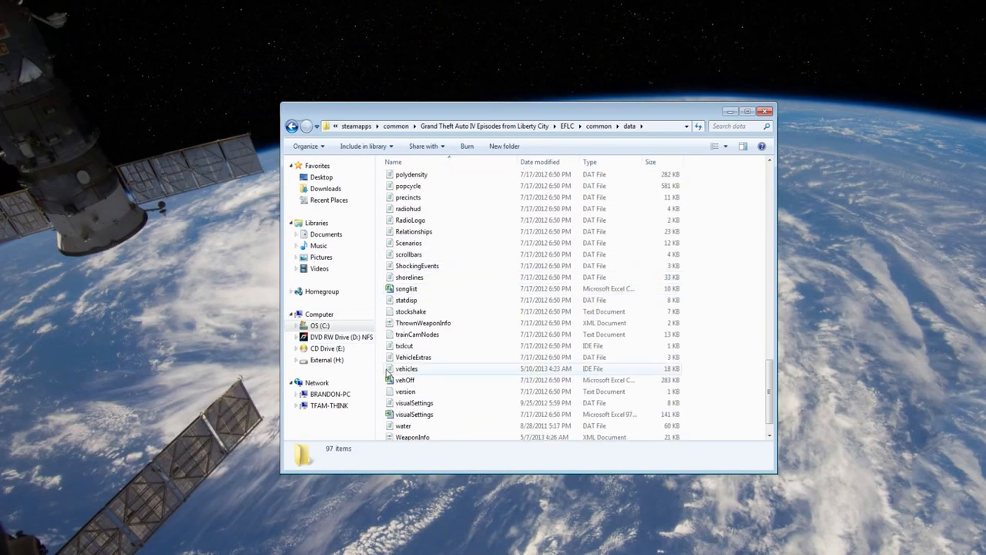
pyautogui.click(407, 368)
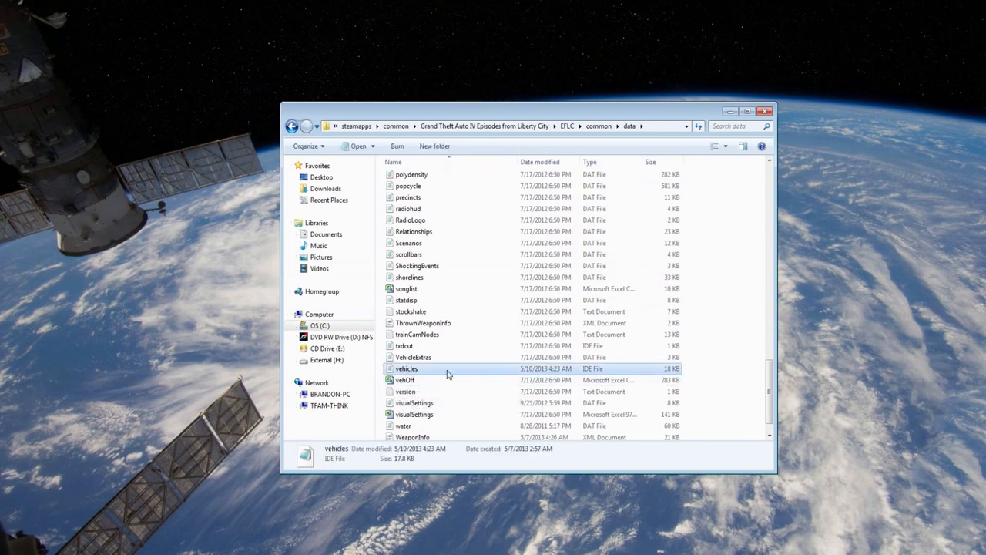
pyautogui.doubleClick(407, 369)
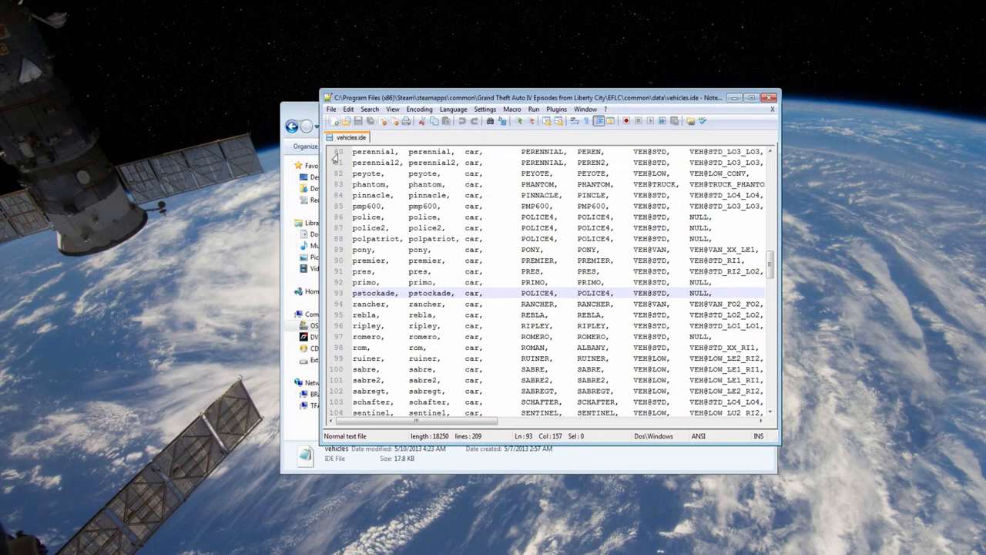
pyautogui.scroll(-3)
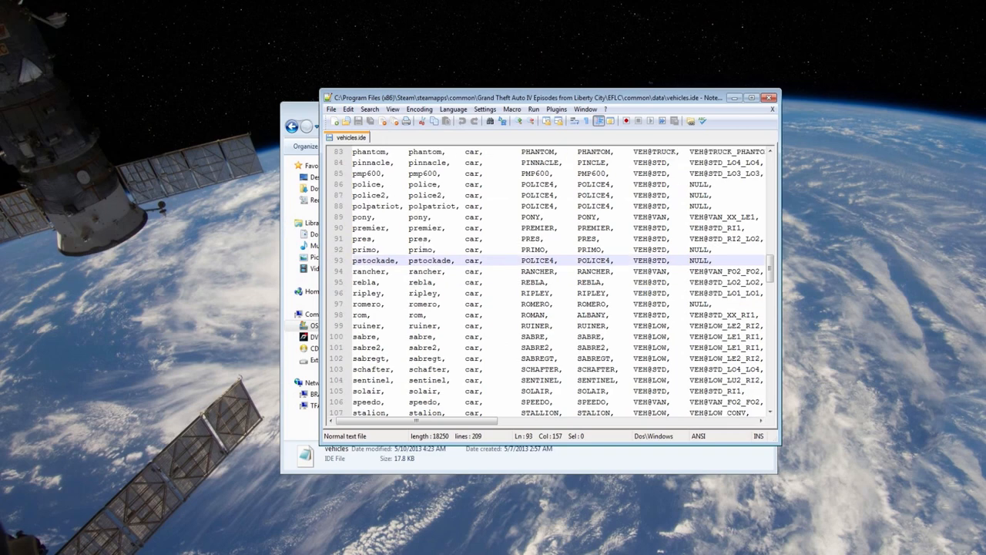
pyautogui.scroll(-3)
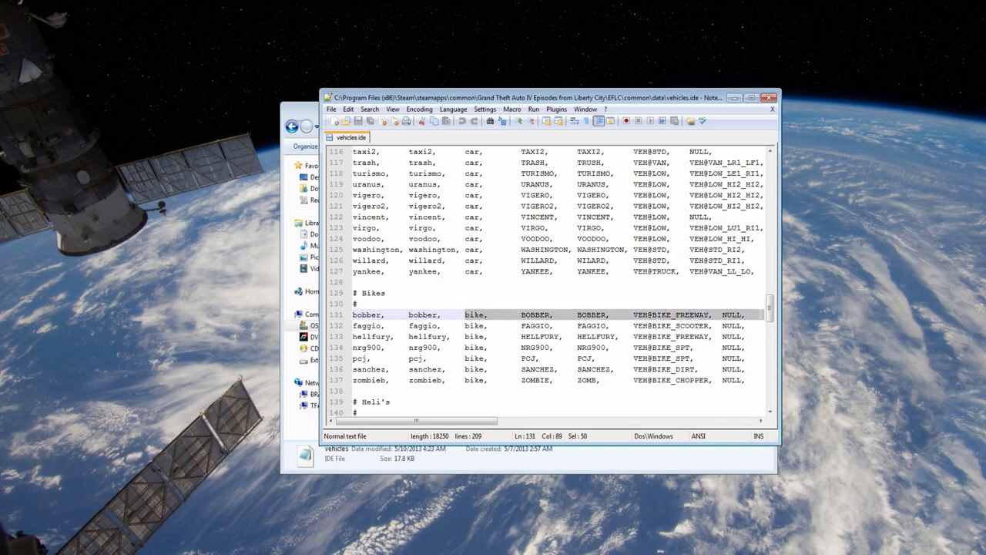
pyautogui.hscroll(3)
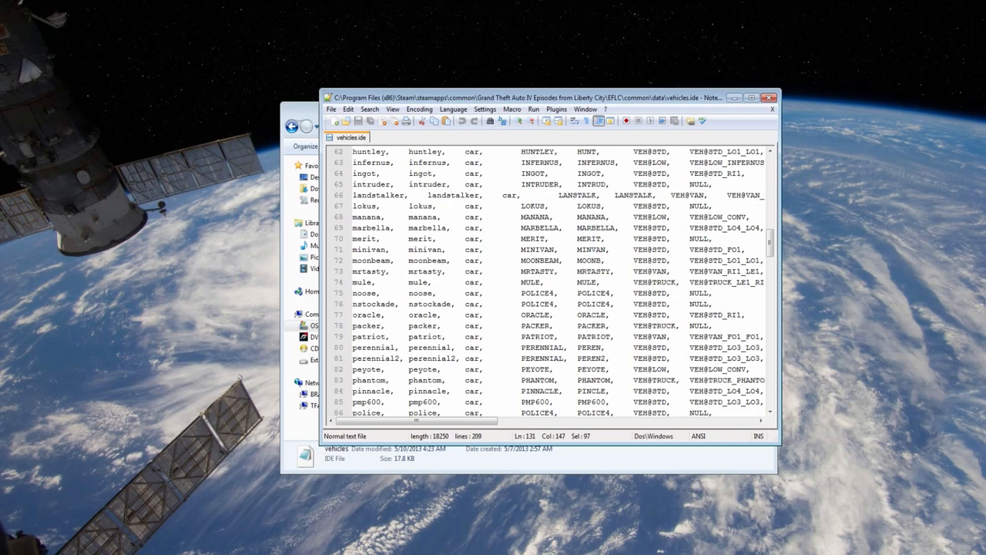
# Scroll to line 93 and across to view the pstockade entry's bobber values
pyautogui.scroll(-3)
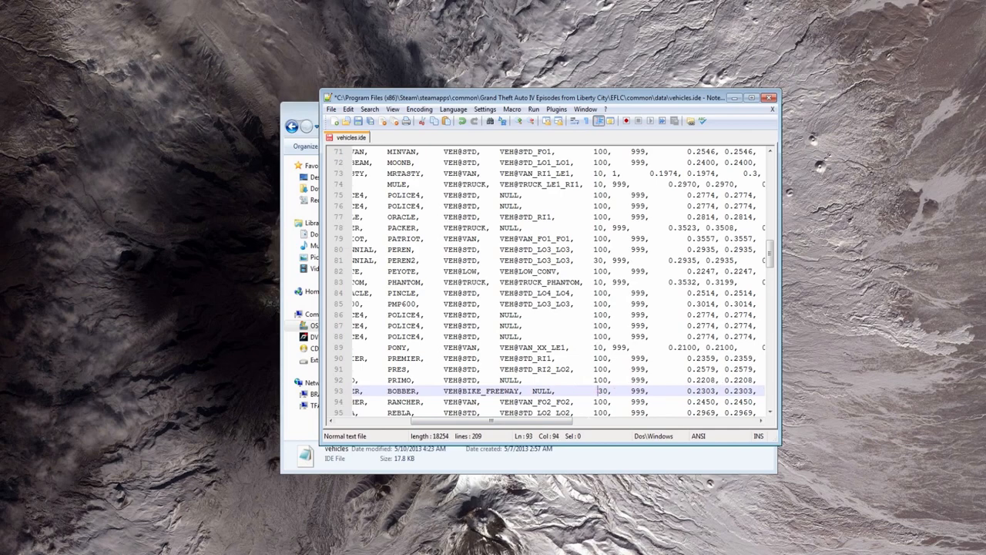
pyautogui.hscroll(3)
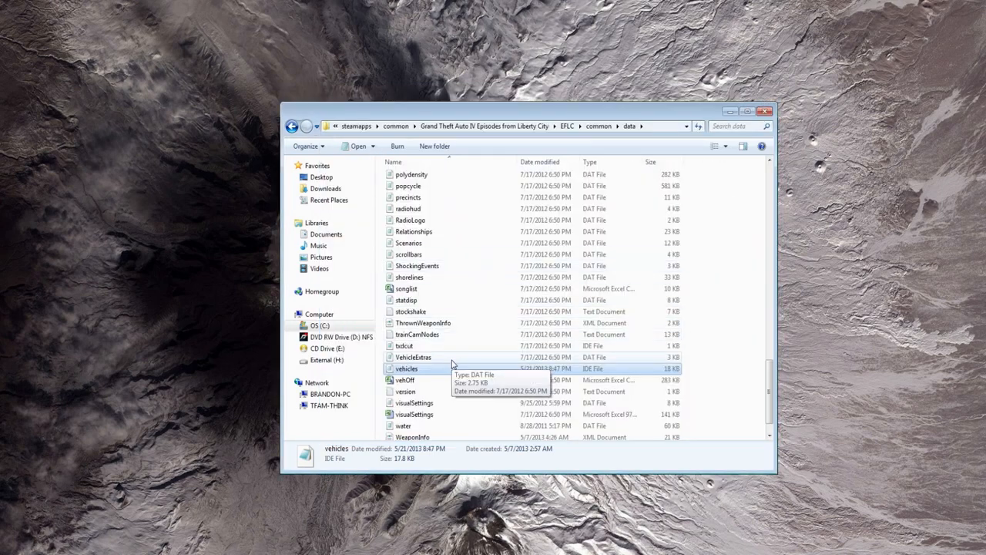
pyautogui.moveTo(507, 347)
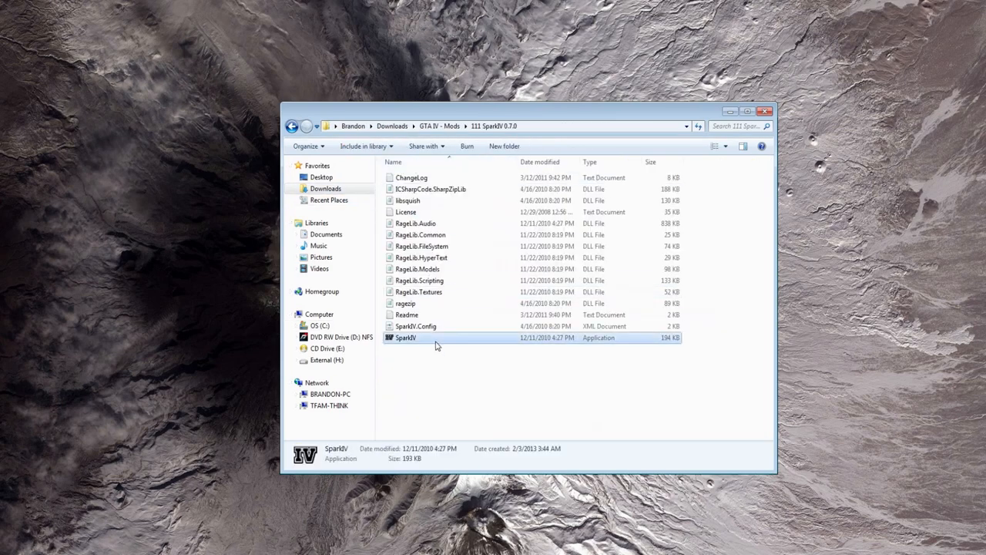
# Launch SparkIV.exe from the SparkIV 0.7.0 mods folder
pyautogui.doubleClick(404, 337)
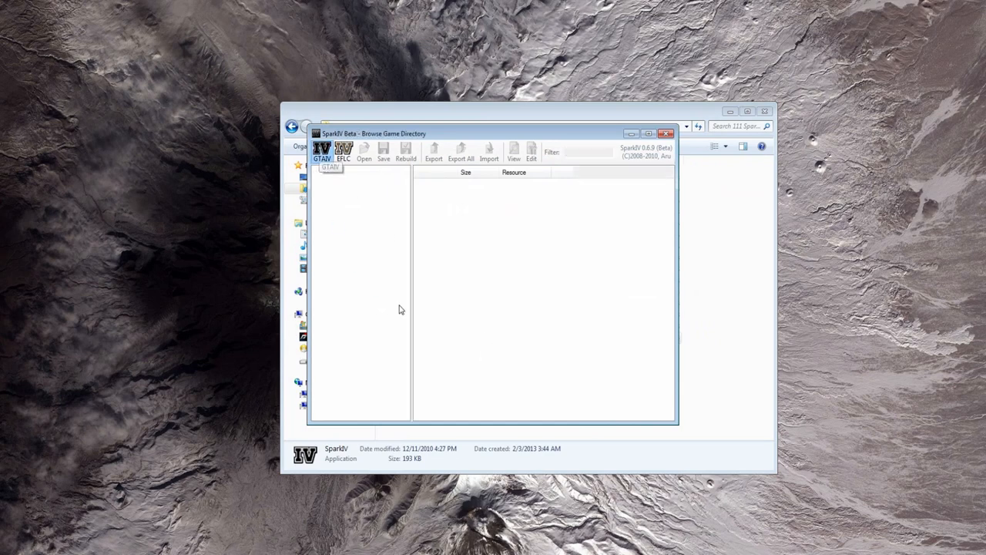
# Open vehicles.img from the EFLC pc folder and filter its list with 'ps'
pyautogui.click(363, 151)
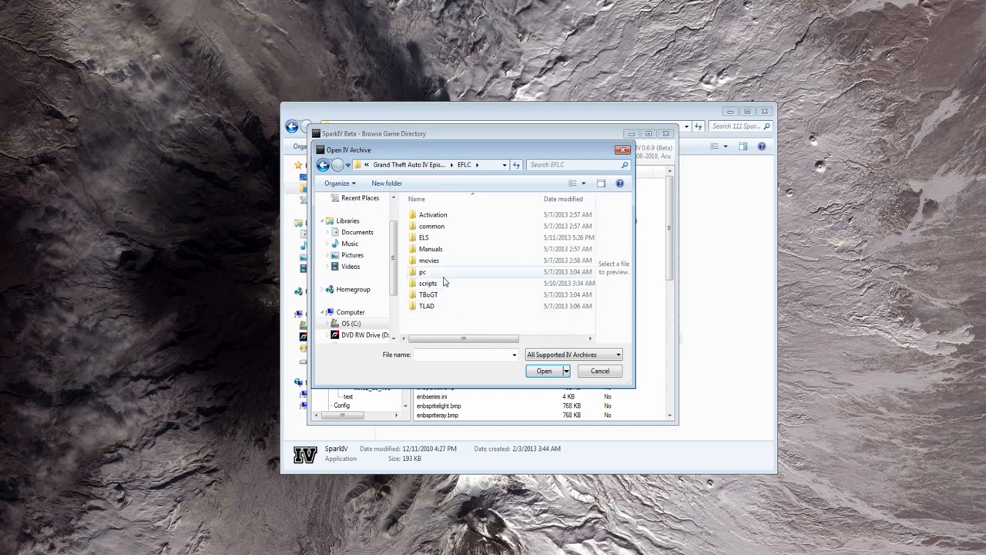
pyautogui.doubleClick(422, 271)
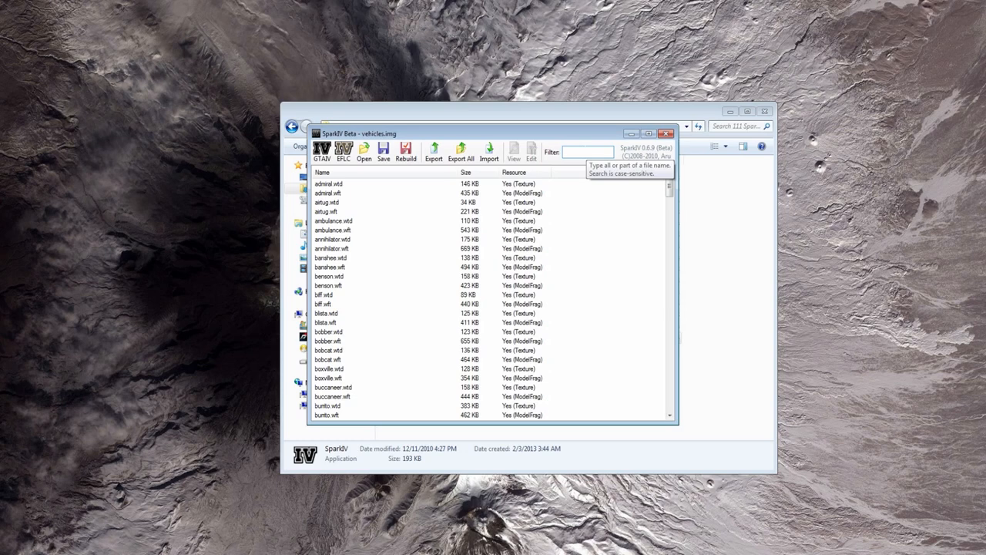
pyautogui.write('ps')
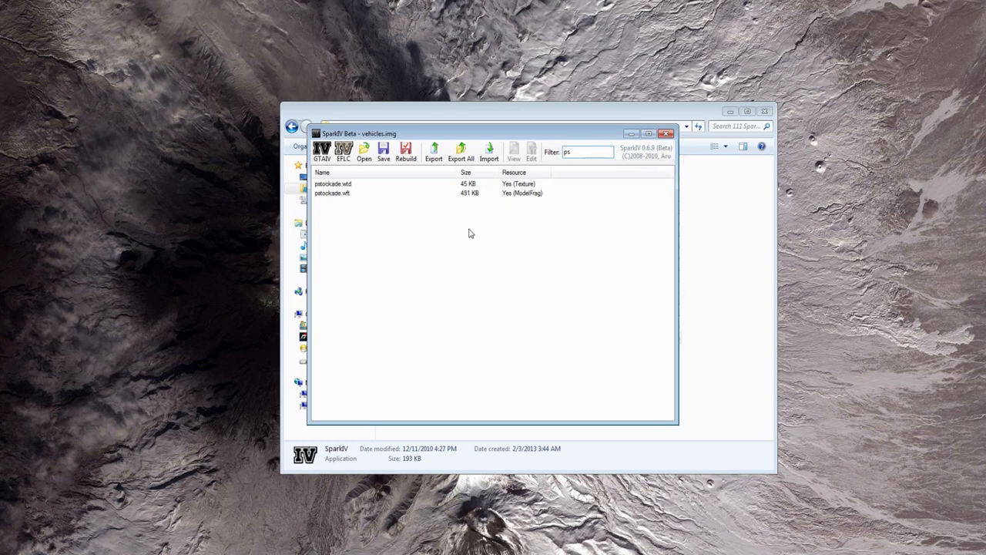
# Browse the import window to Desktop > Harley Davidson pack > WTD > HQ textures
pyautogui.click(490, 152)
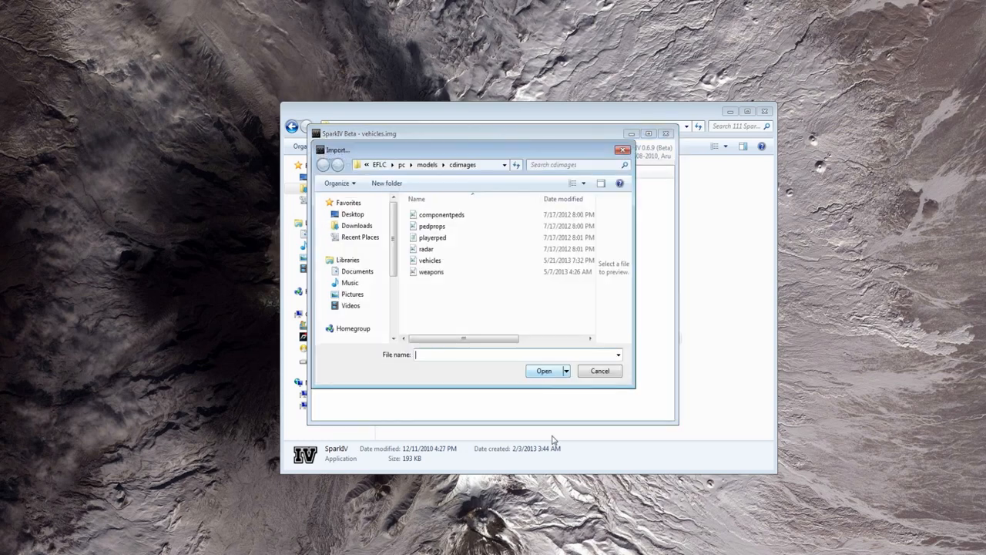
pyautogui.click(352, 213)
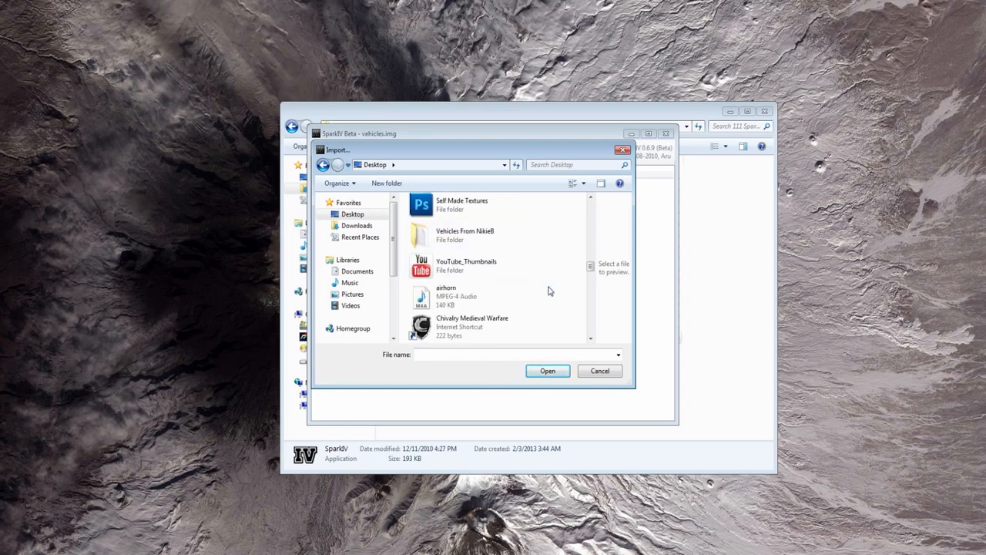
pyautogui.scroll(-3)
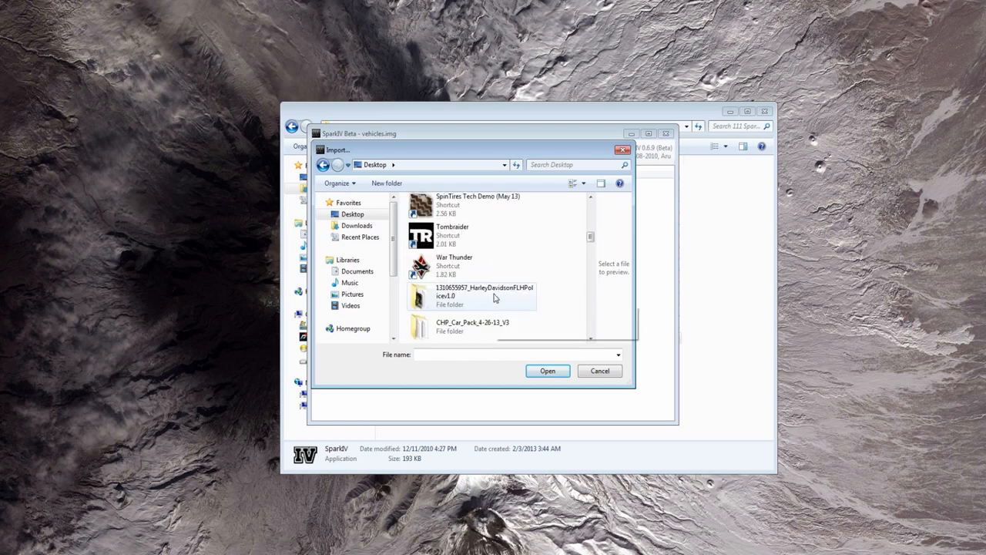
pyautogui.doubleClick(485, 296)
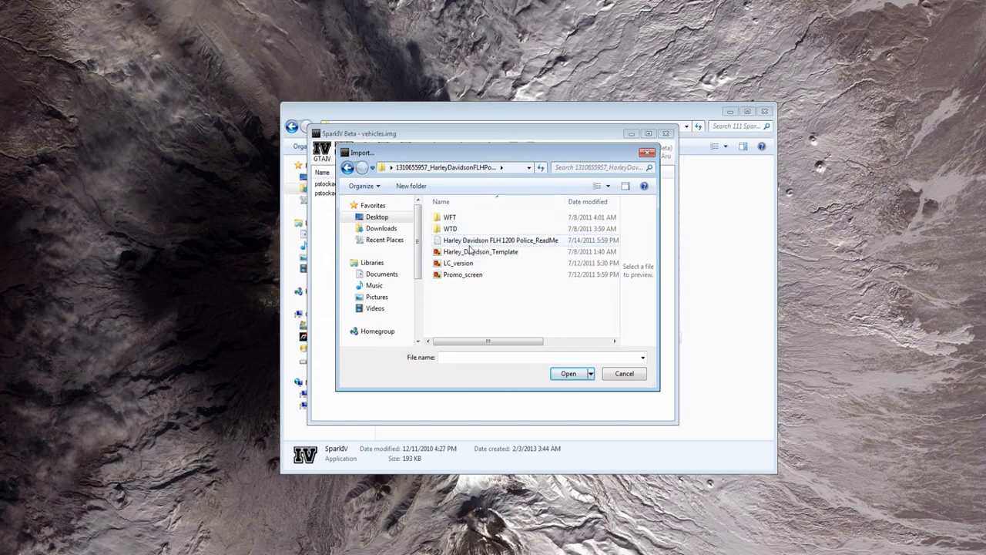
pyautogui.doubleClick(450, 228)
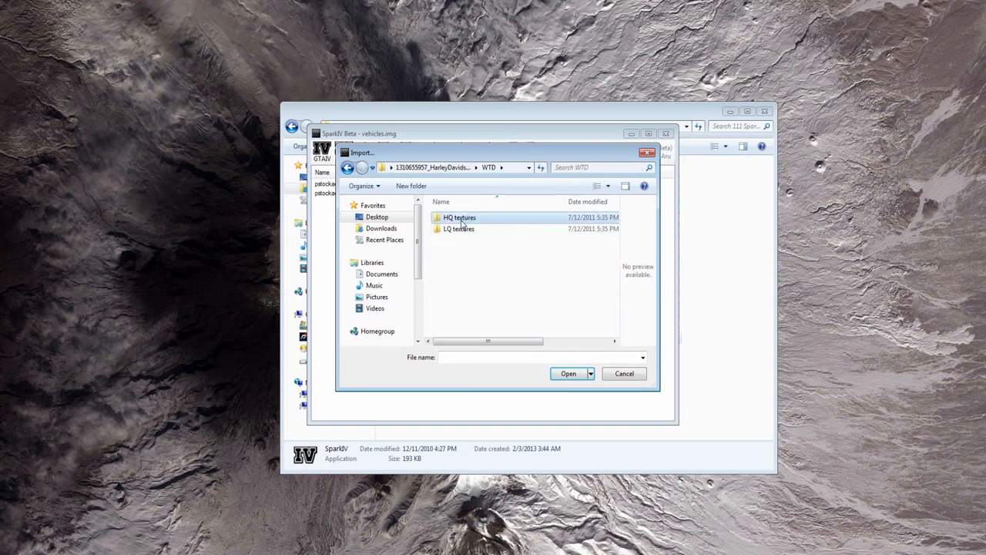
pyautogui.doubleClick(459, 216)
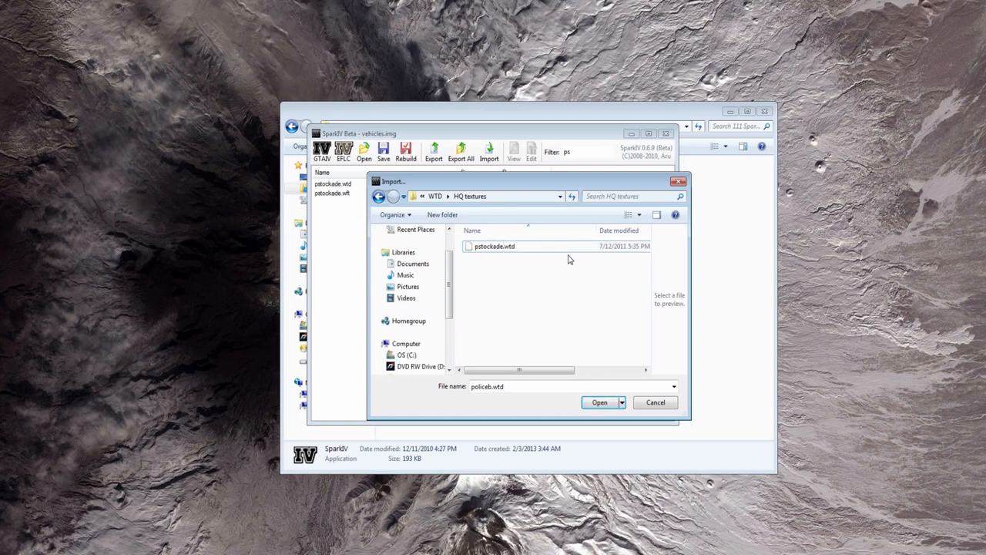
# Import the pstockade texture, then the ELS pstockade.wft model from WFT > ELS into vehicles.img
pyautogui.click(599, 402)
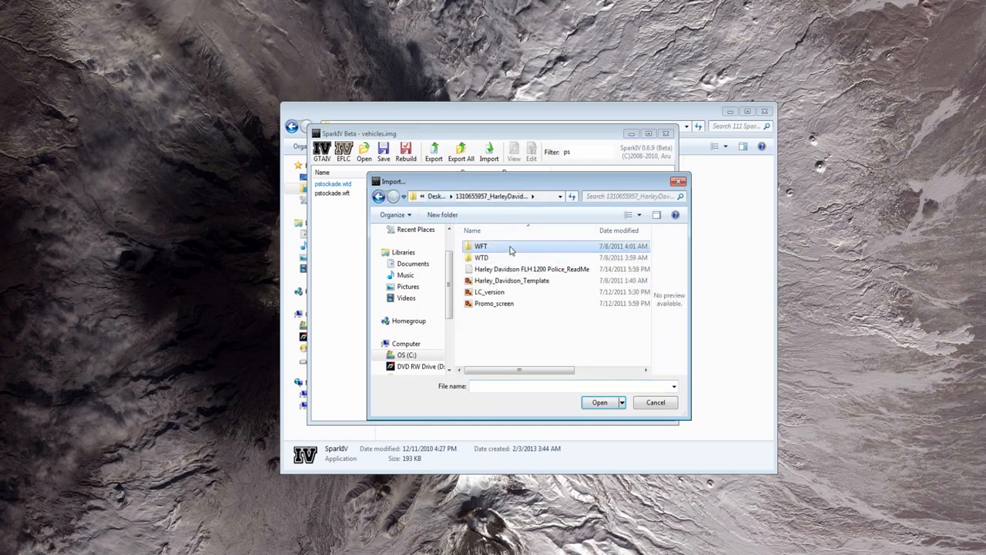
pyautogui.doubleClick(481, 246)
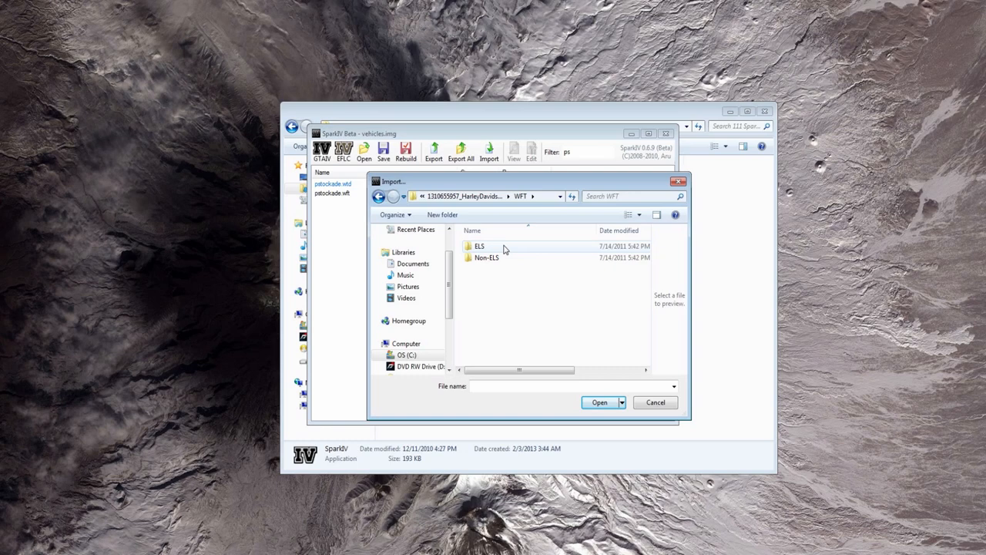
pyautogui.doubleClick(479, 246)
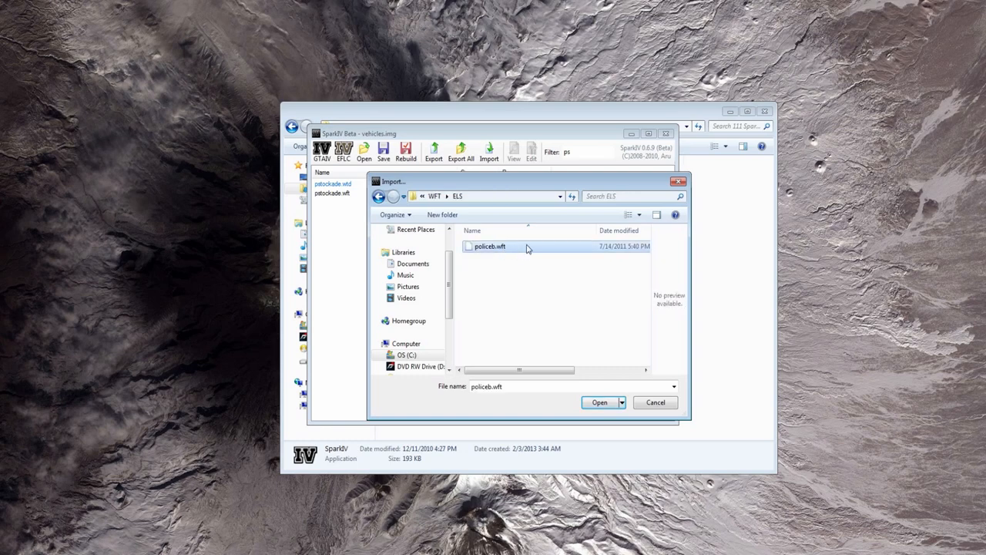
pyautogui.doubleClick(490, 246)
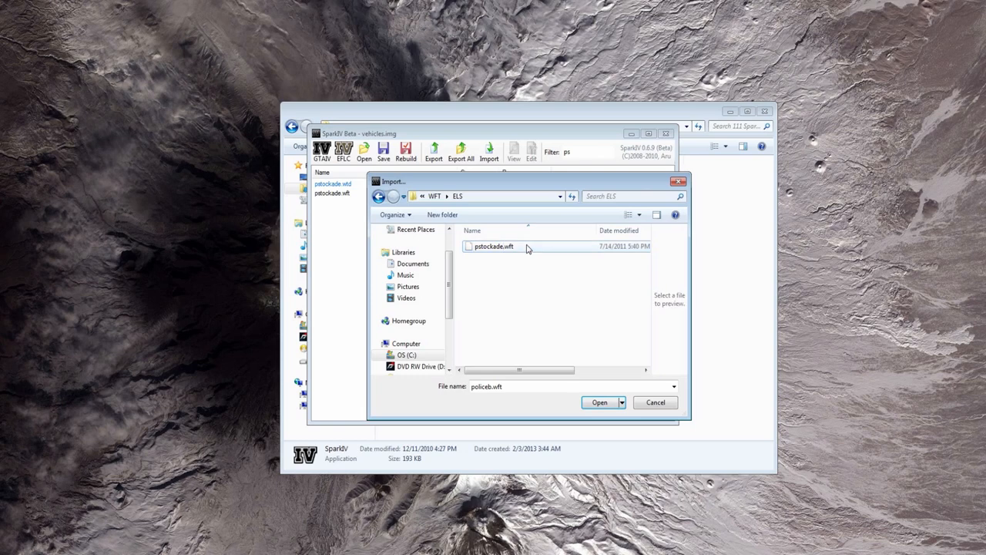
pyautogui.click(599, 402)
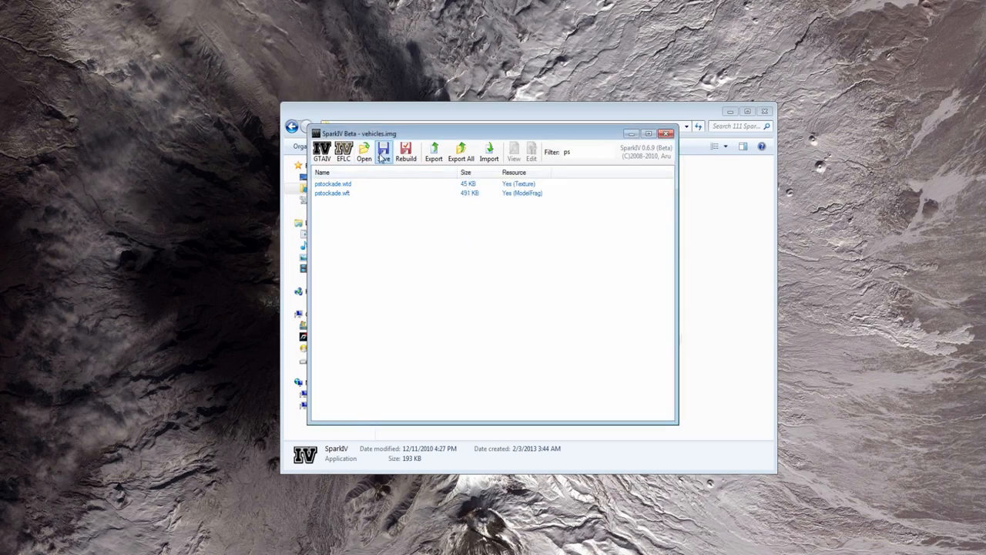
pyautogui.moveTo(382, 166)
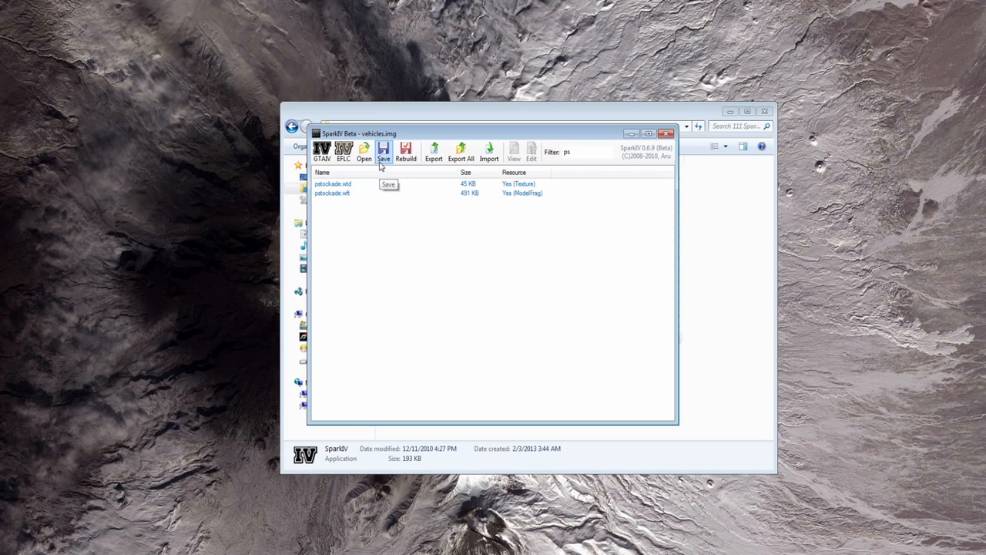
pyautogui.moveTo(363, 152)
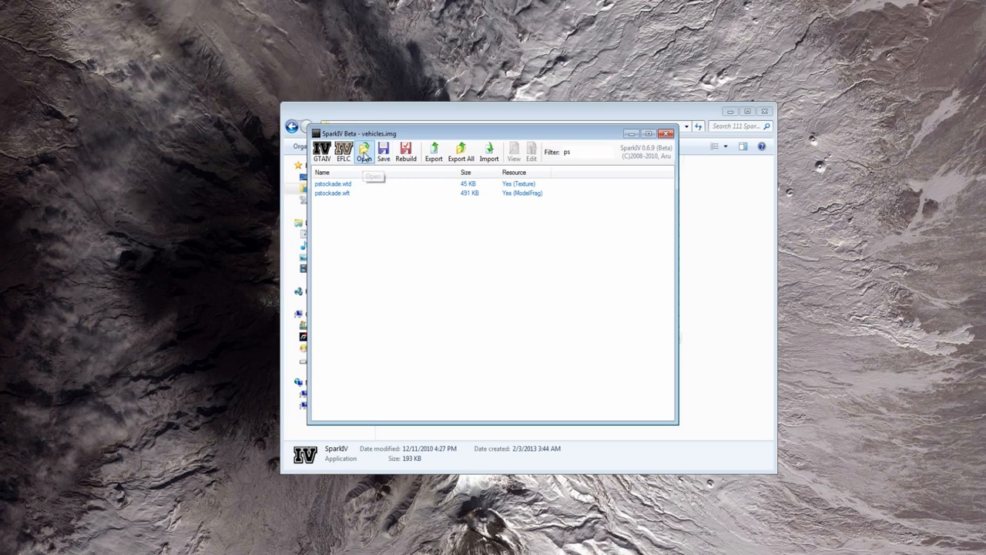
pyautogui.moveTo(398, 224)
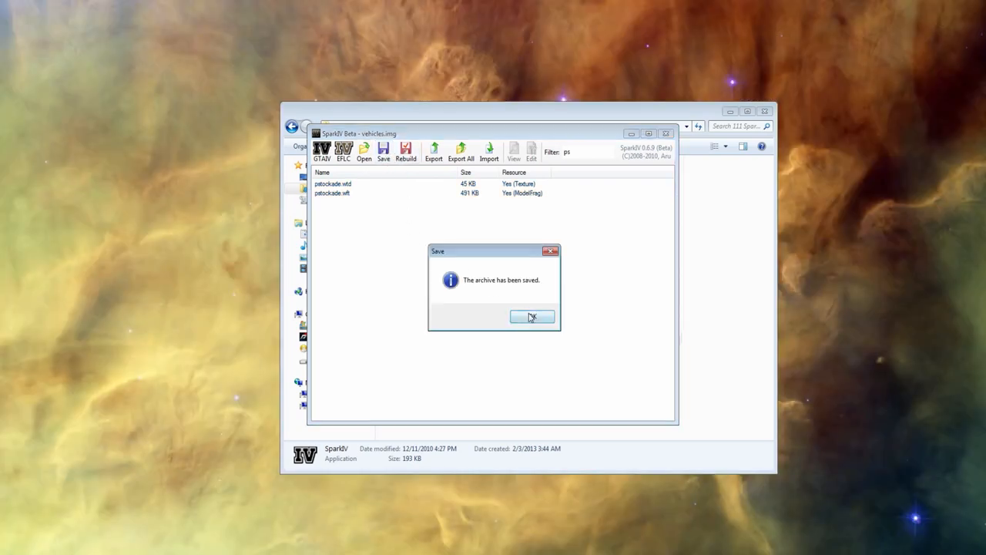
# Confirm the 'archive has been saved' message for vehicles.img
pyautogui.click(531, 317)
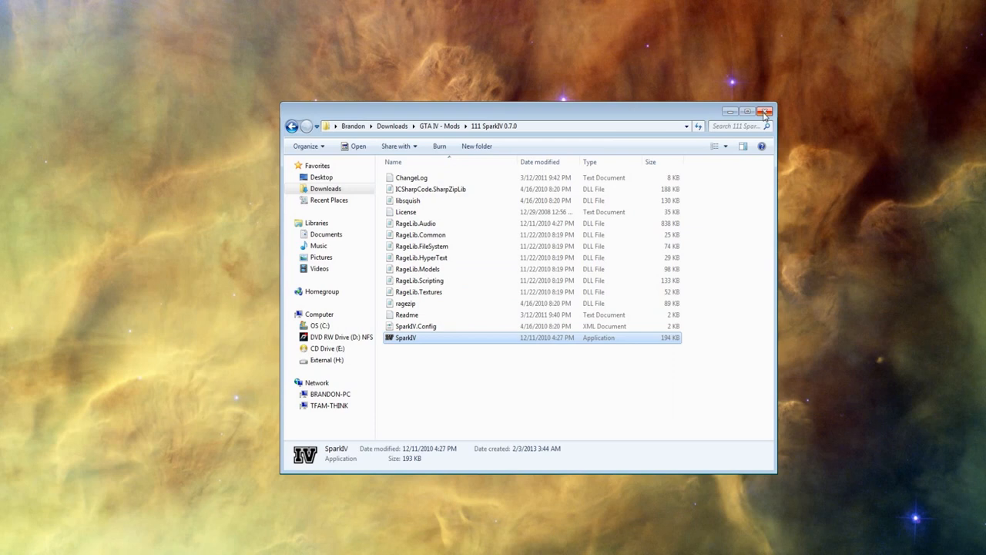
# Close the SparkIV folder and scroll through ELS.ini's vehicle sections in Notepad
pyautogui.click(314, 222)
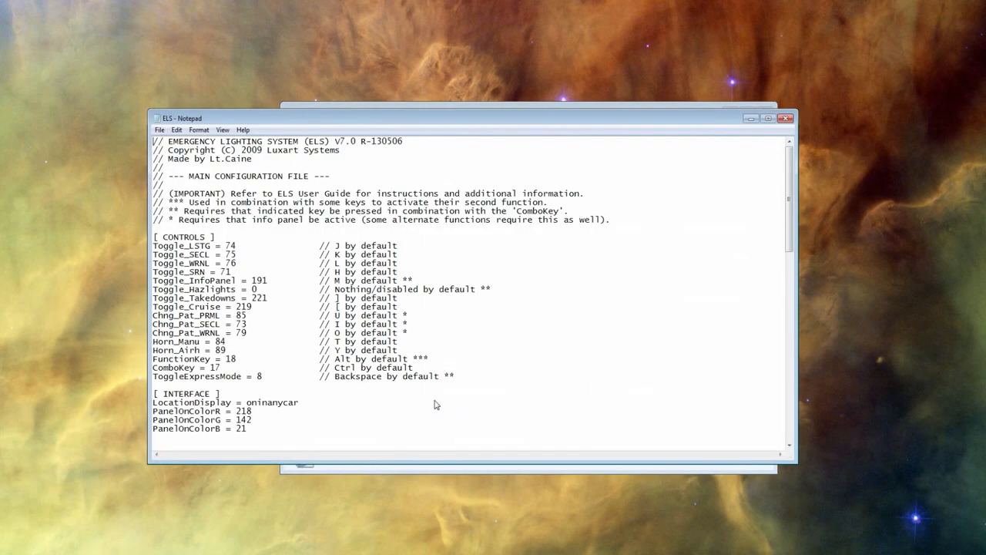
pyautogui.scroll(-3)
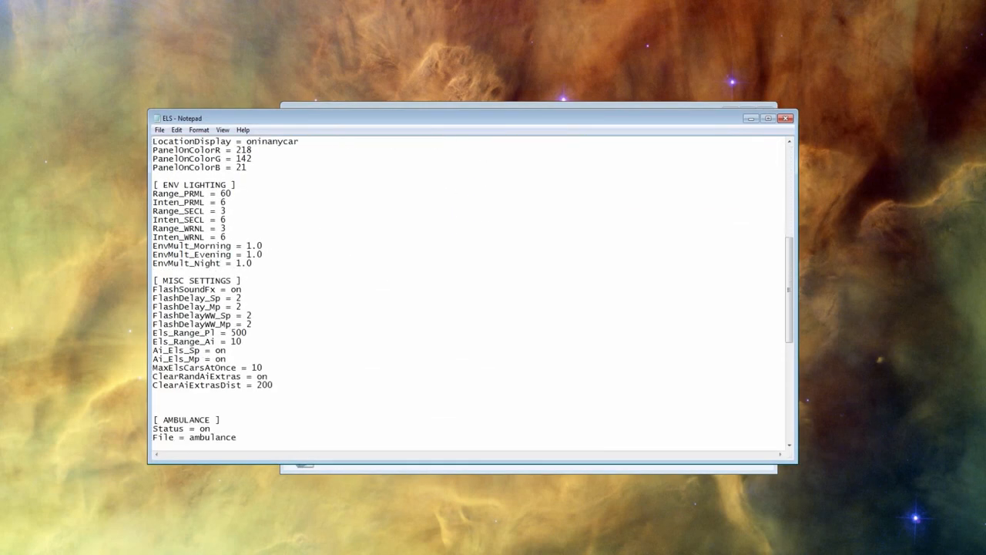
pyautogui.scroll(-3)
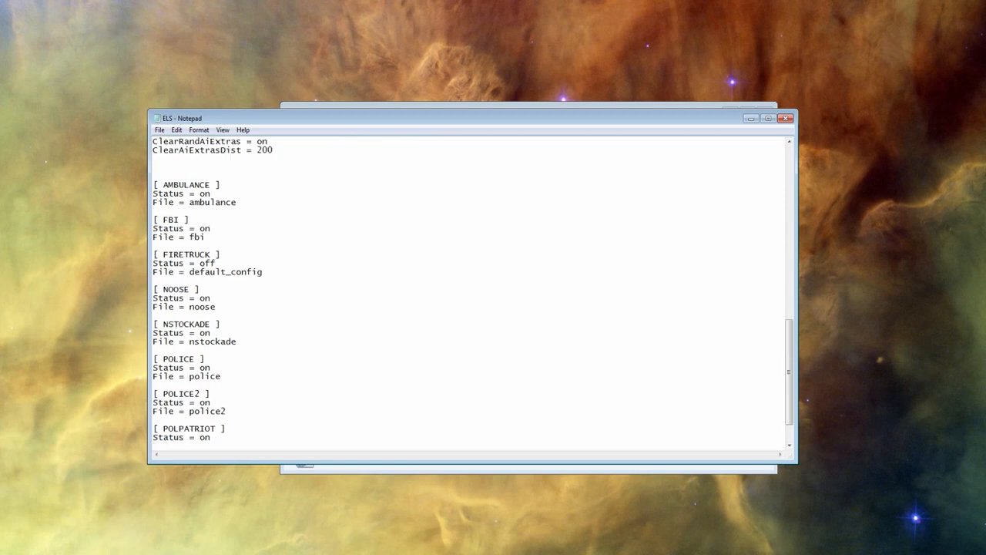
pyautogui.doubleClick(203, 333)
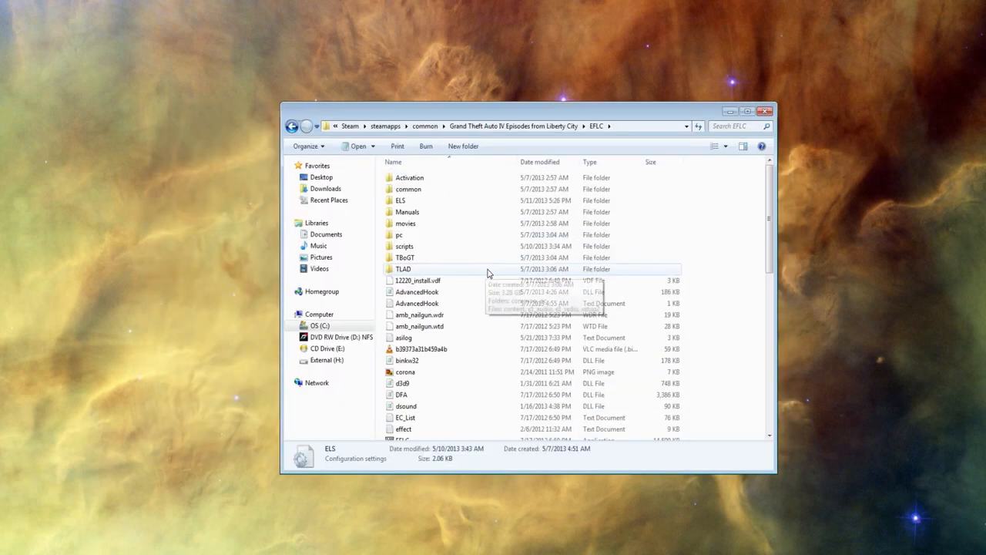
# Copy polpatriot in the ELS folder and rename the pasted copy to pstockade
pyautogui.doubleClick(400, 200)
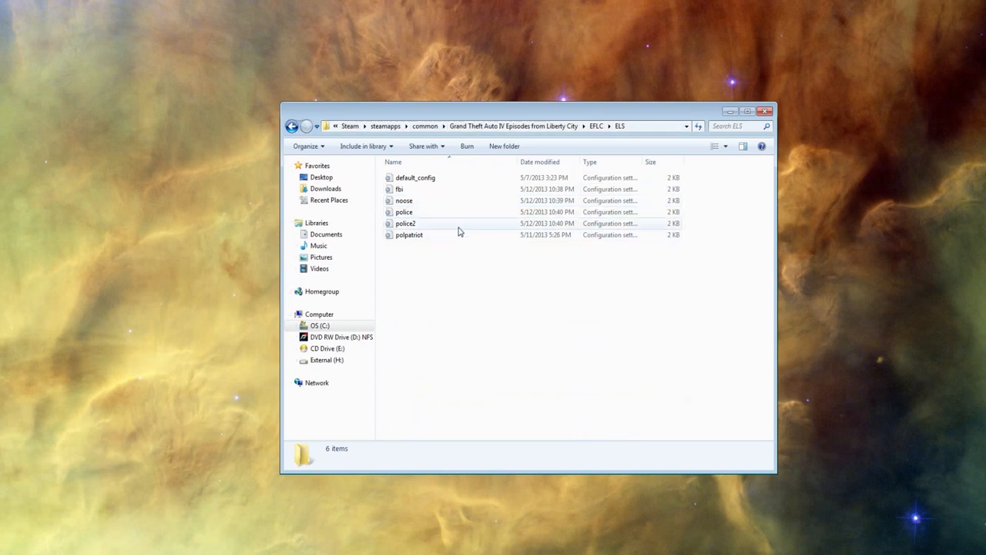
pyautogui.click(410, 234)
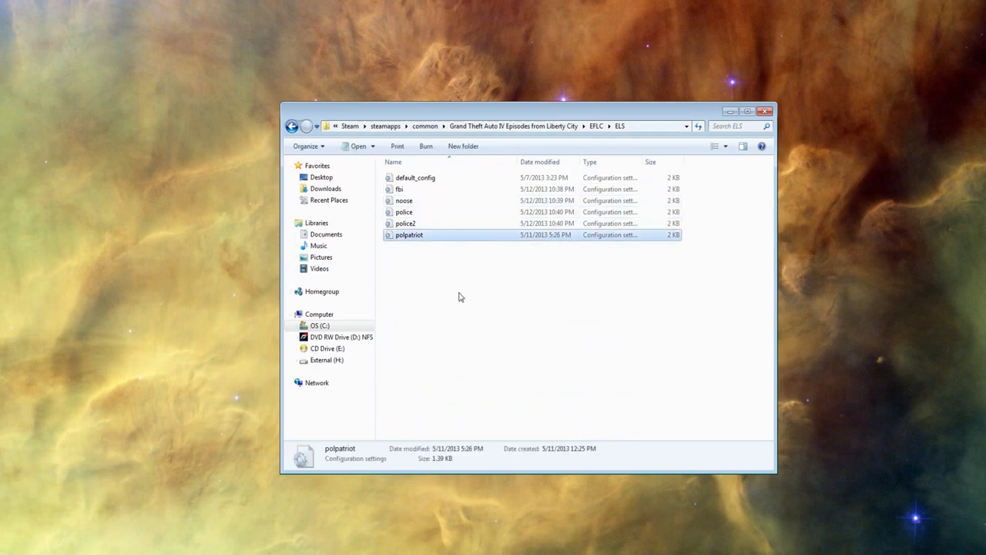
pyautogui.rightClick(409, 235)
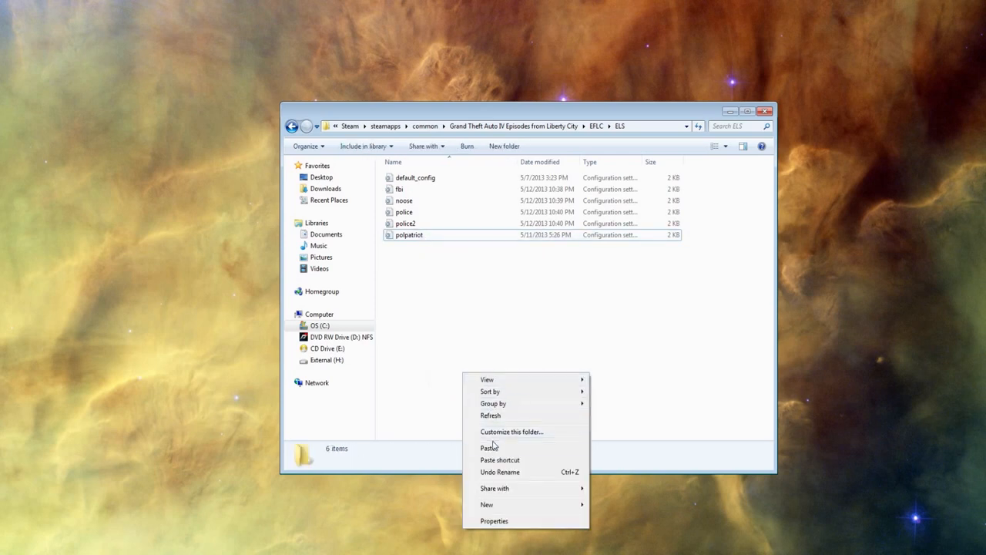
pyautogui.click(490, 447)
pyautogui.write('nsto')
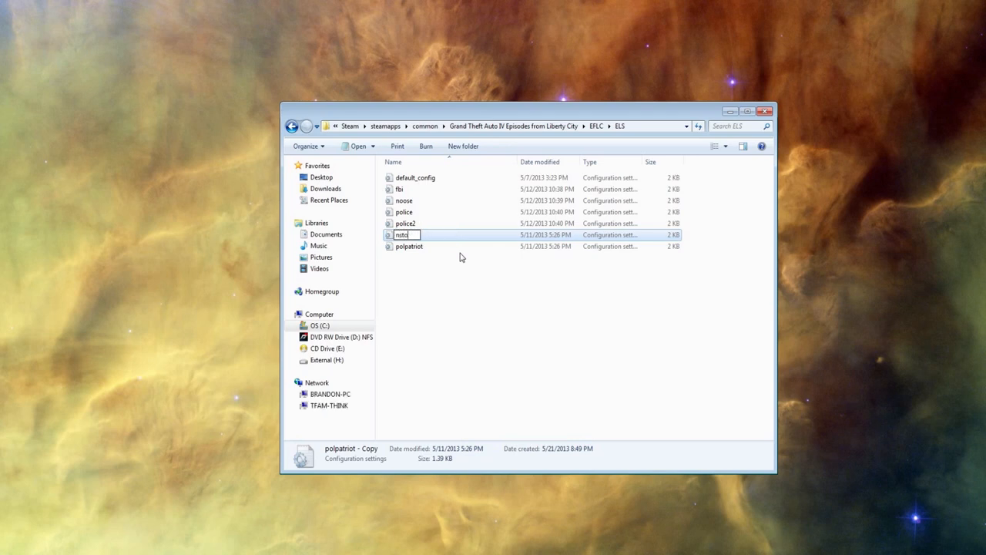
pyautogui.write('pstockade')
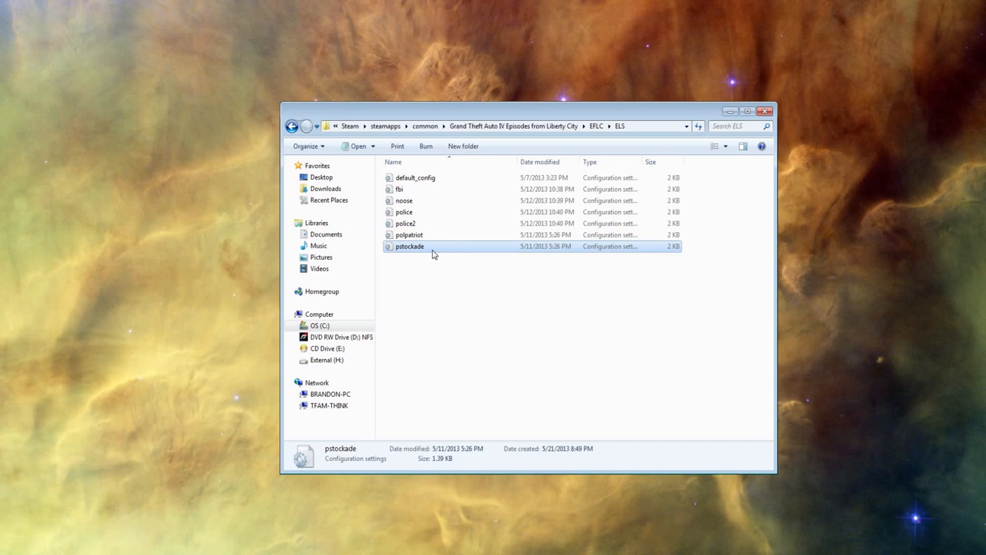
# Open the new pstockade config in Notepad and scroll through it
pyautogui.doubleClick(410, 246)
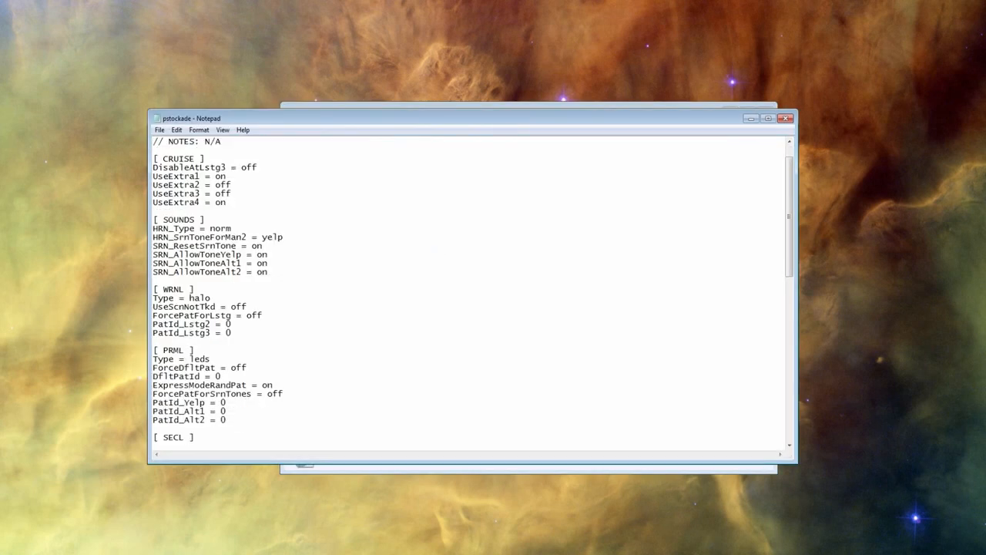
pyautogui.scroll(-3)
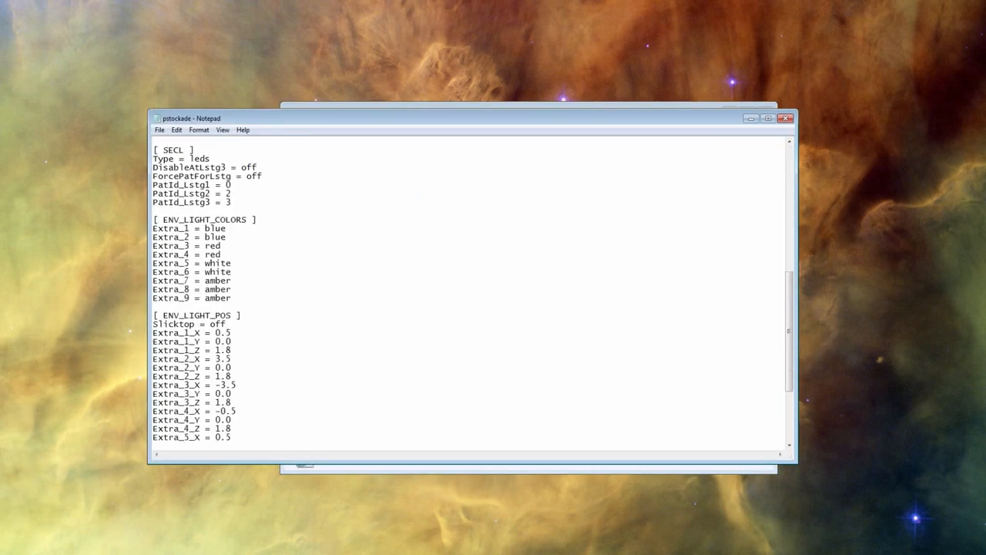